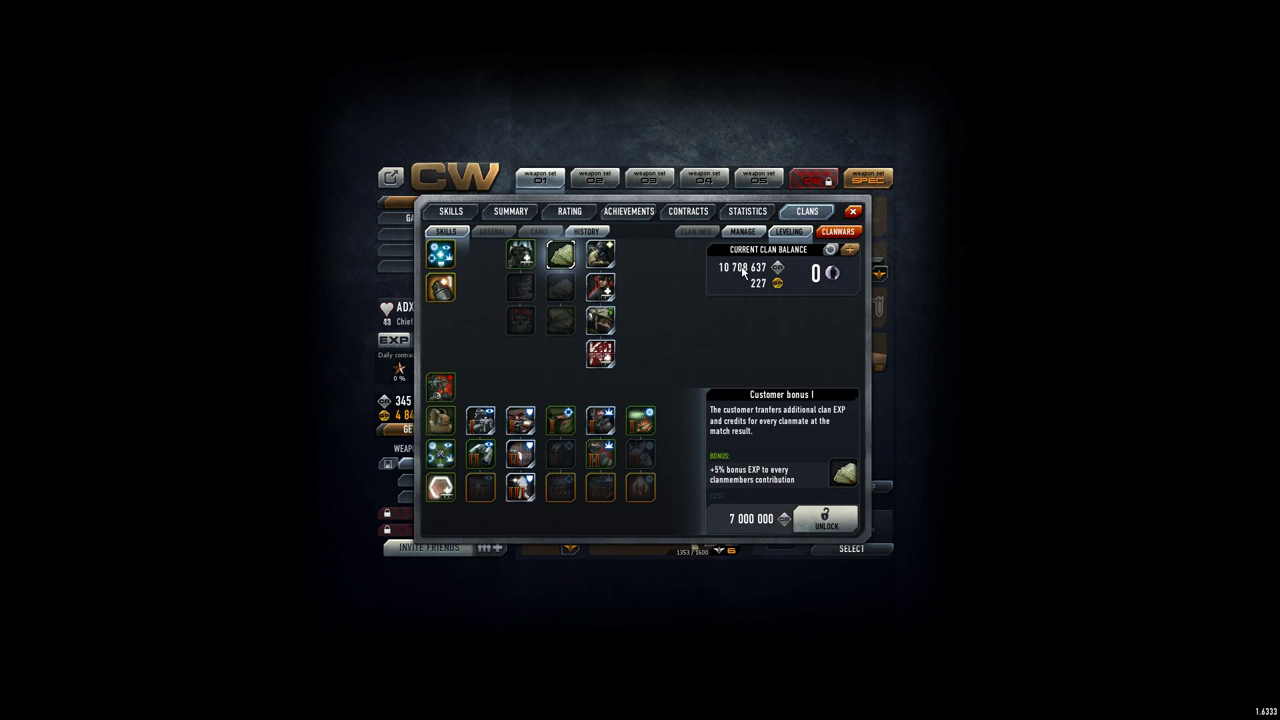
mouse_move(750, 335)
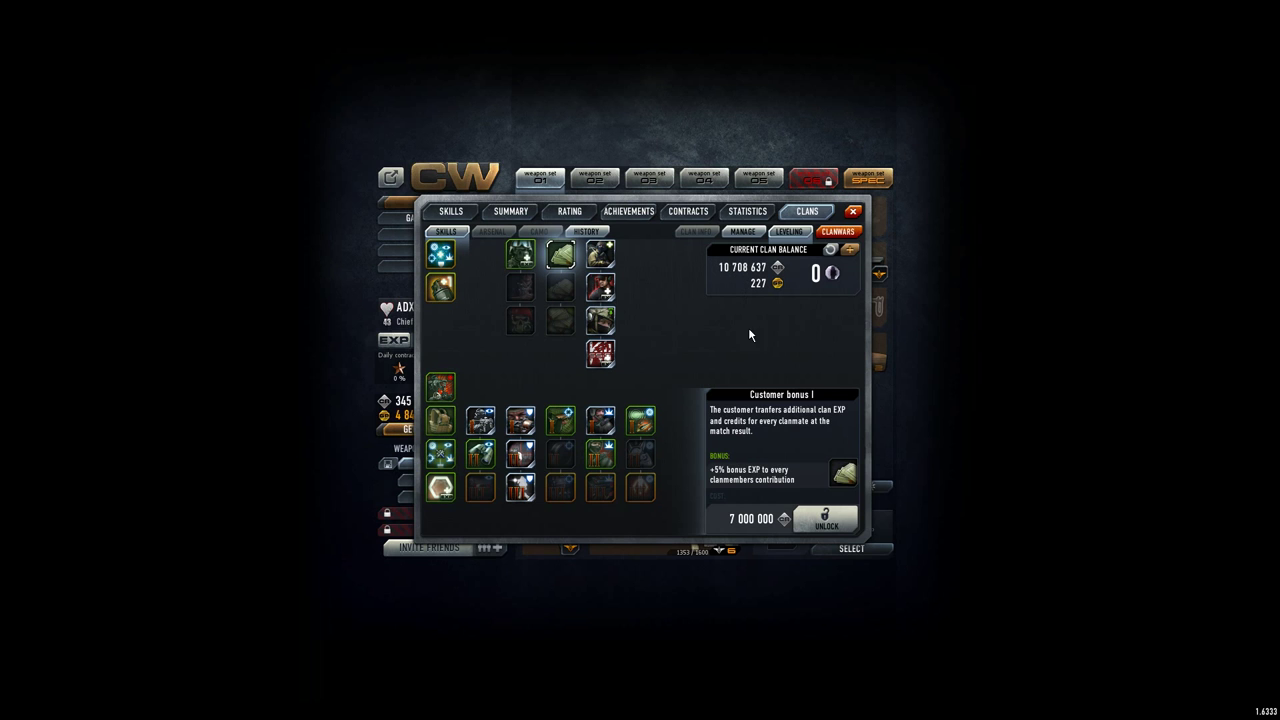
Pay 7,000,000 to unlock Customer bonus I, then view Scout specialization II details.
click(827, 521)
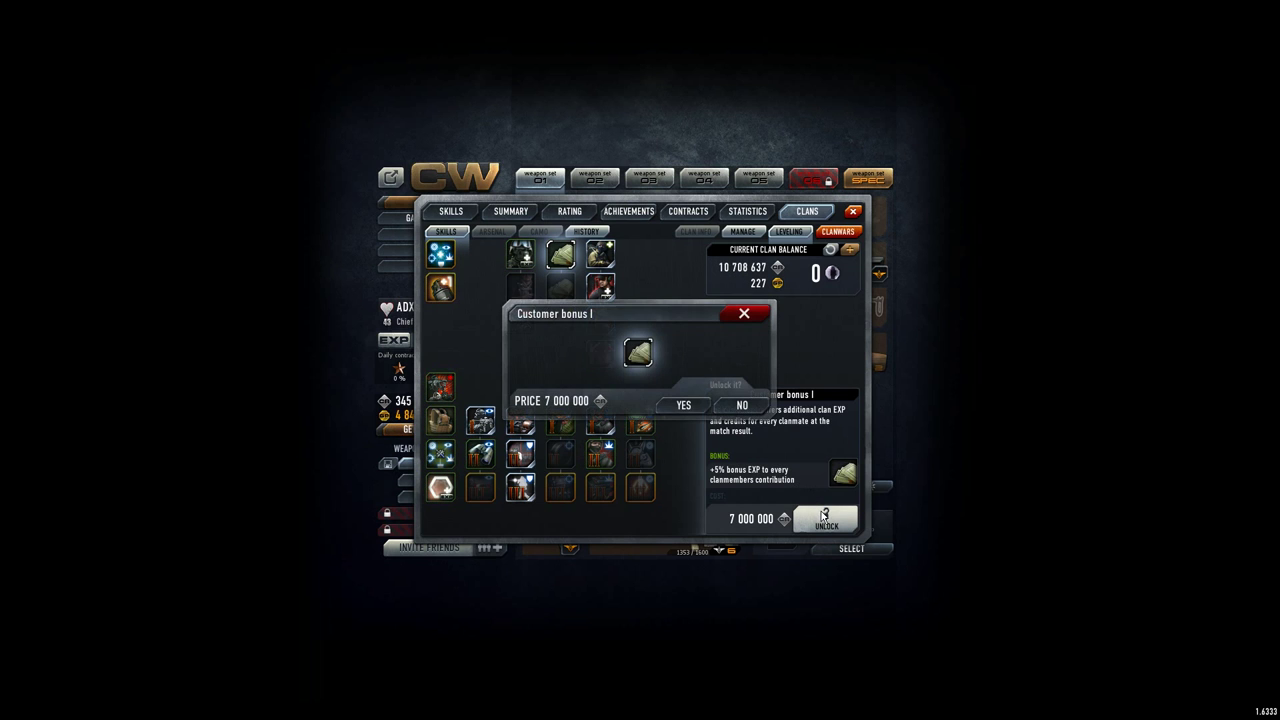
click(683, 405)
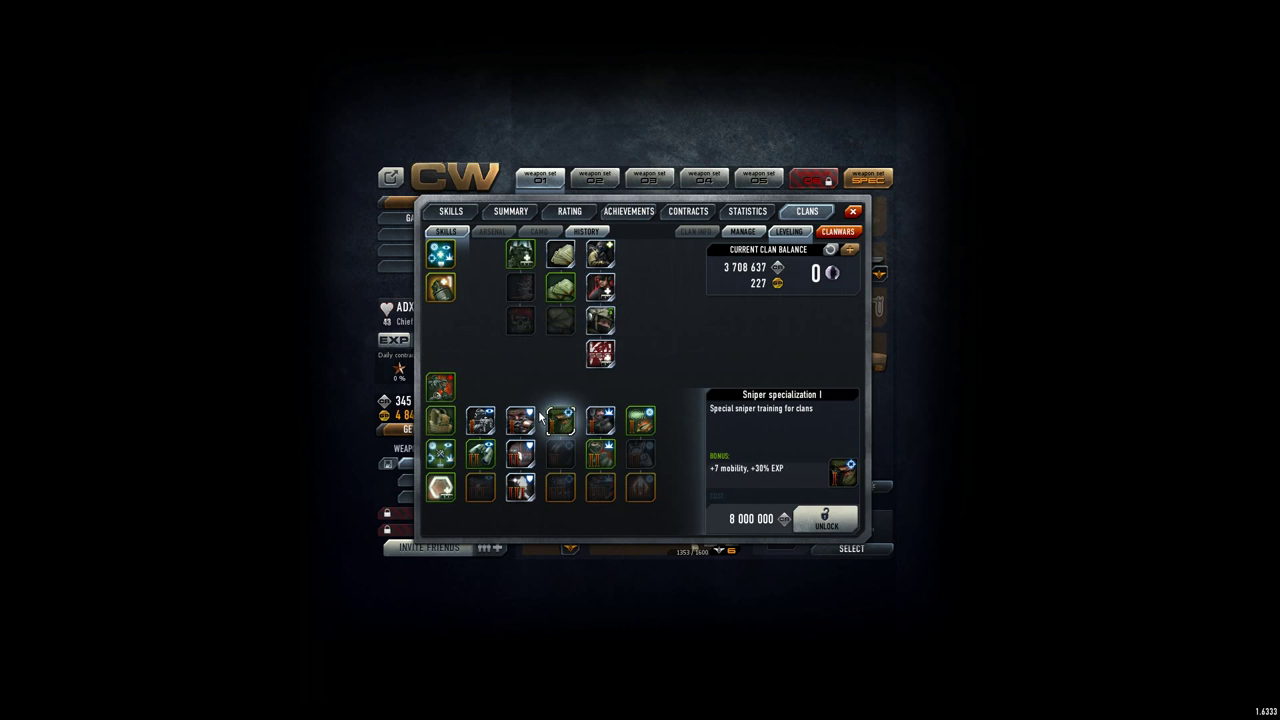
click(480, 455)
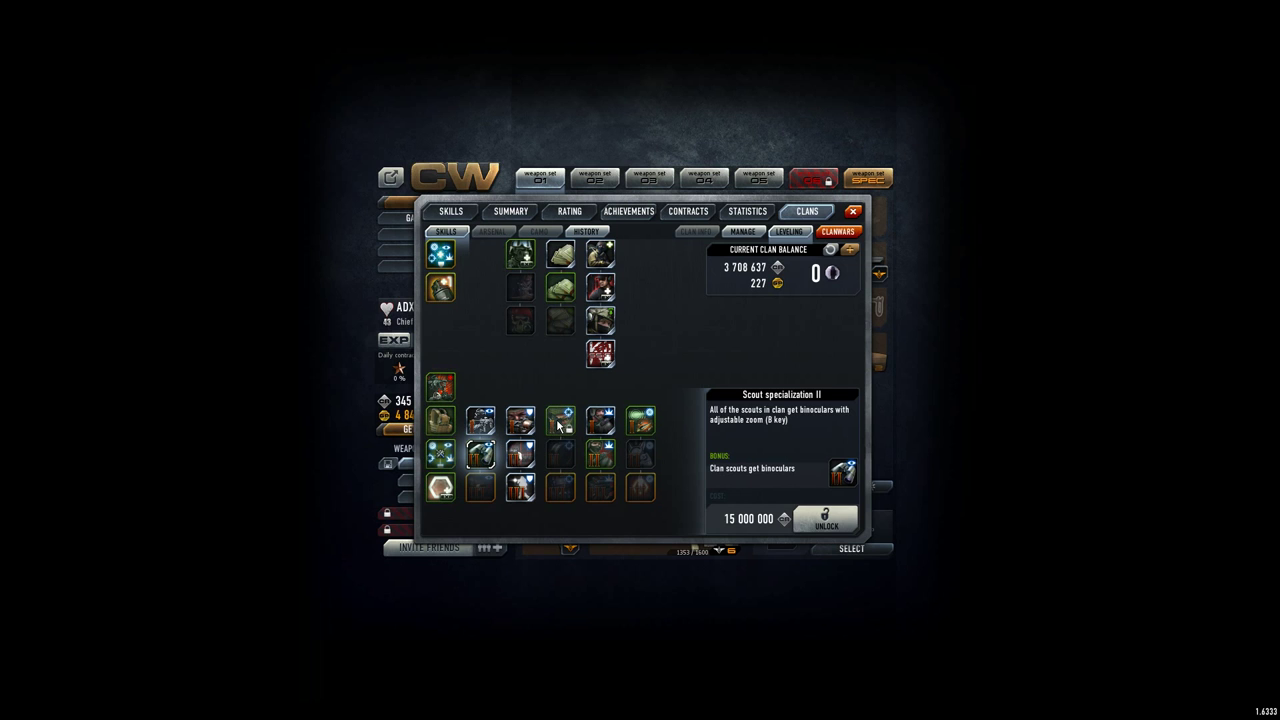
click(560, 420)
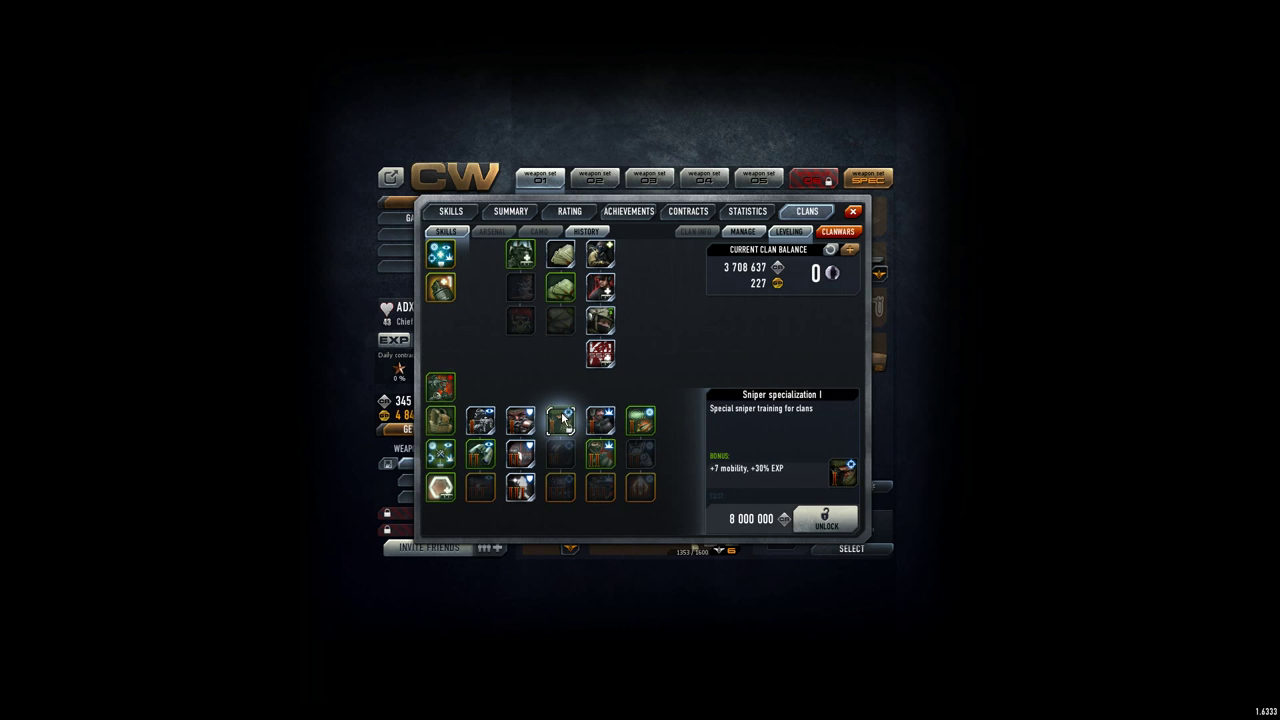
mouse_move(645, 425)
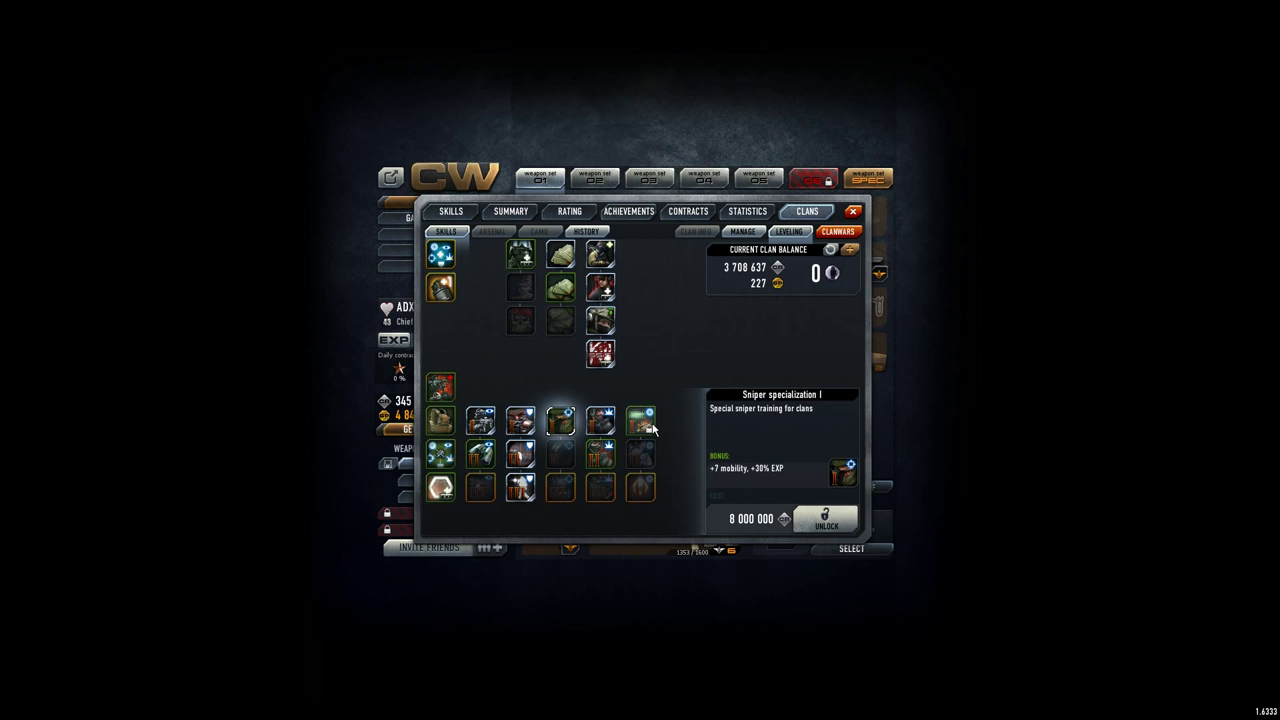
click(640, 420)
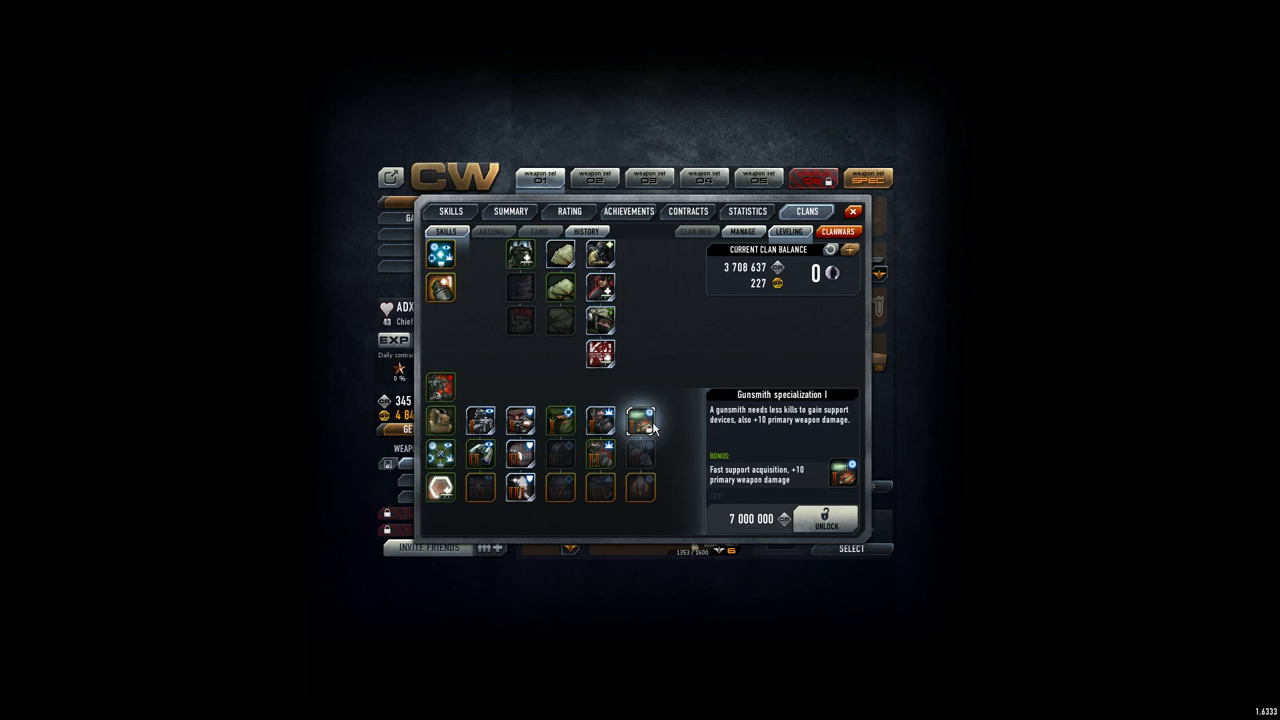
click(640, 420)
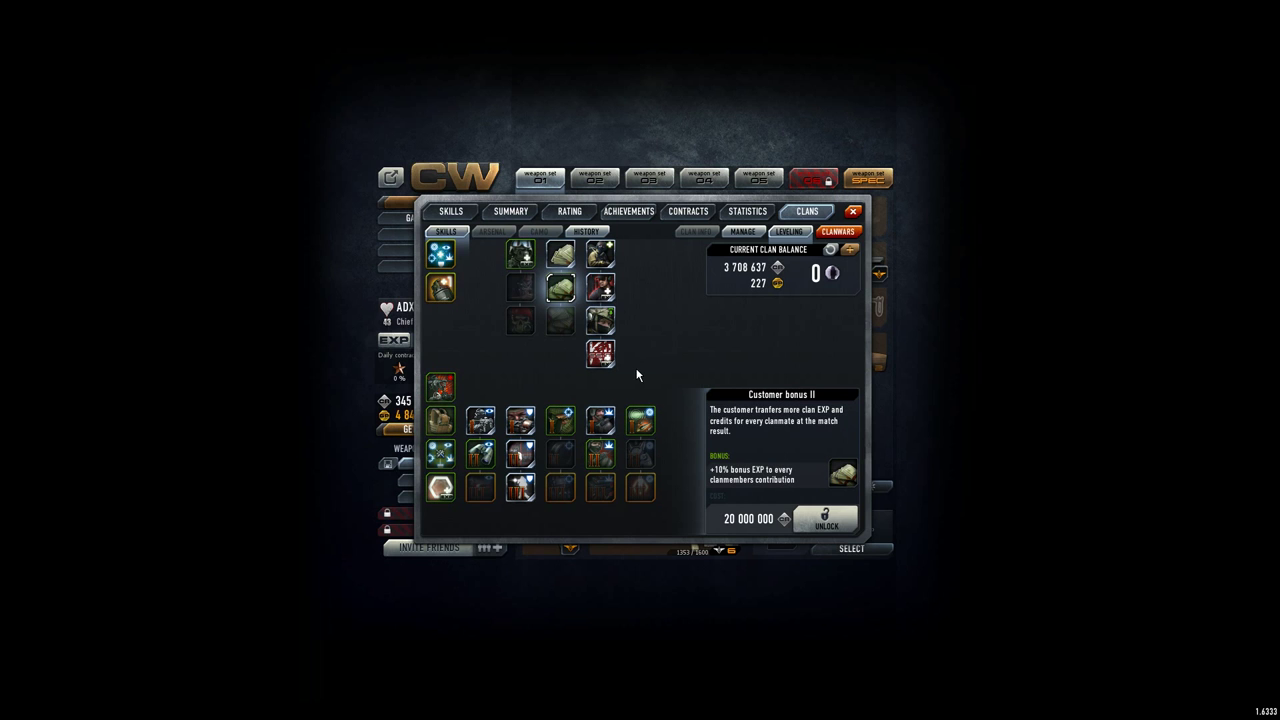
mouse_move(737, 533)
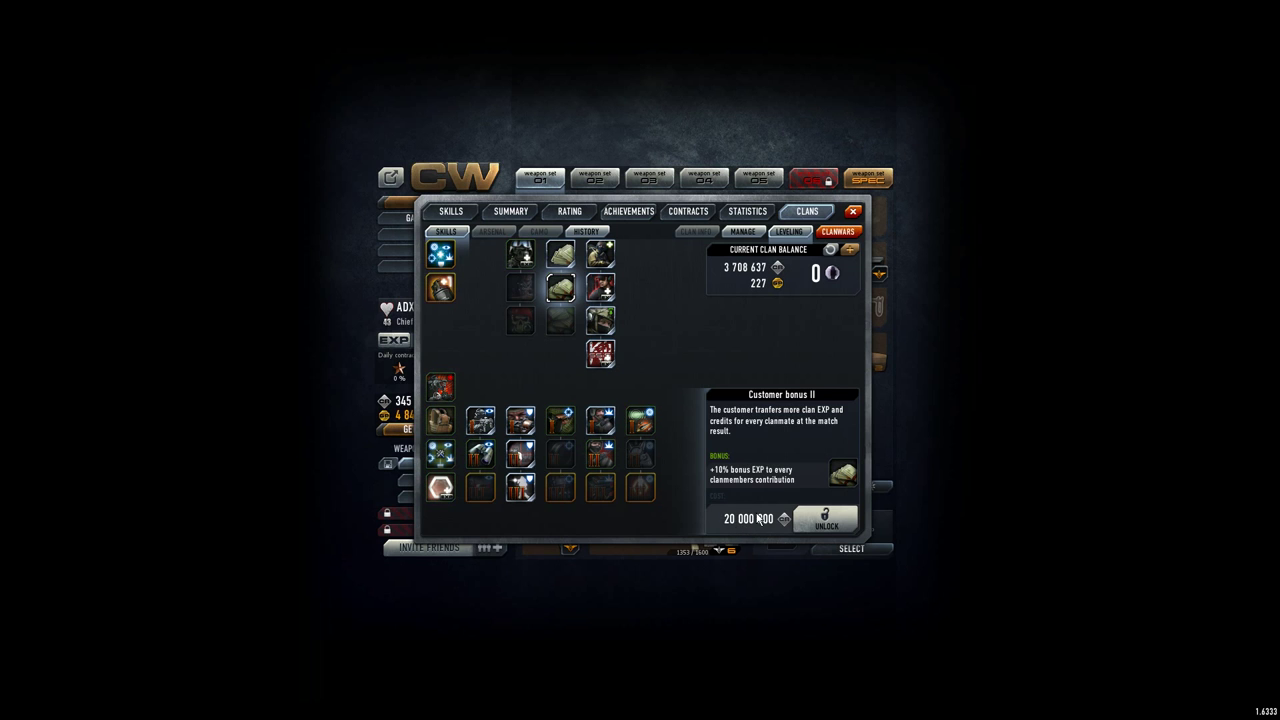
click(560, 255)
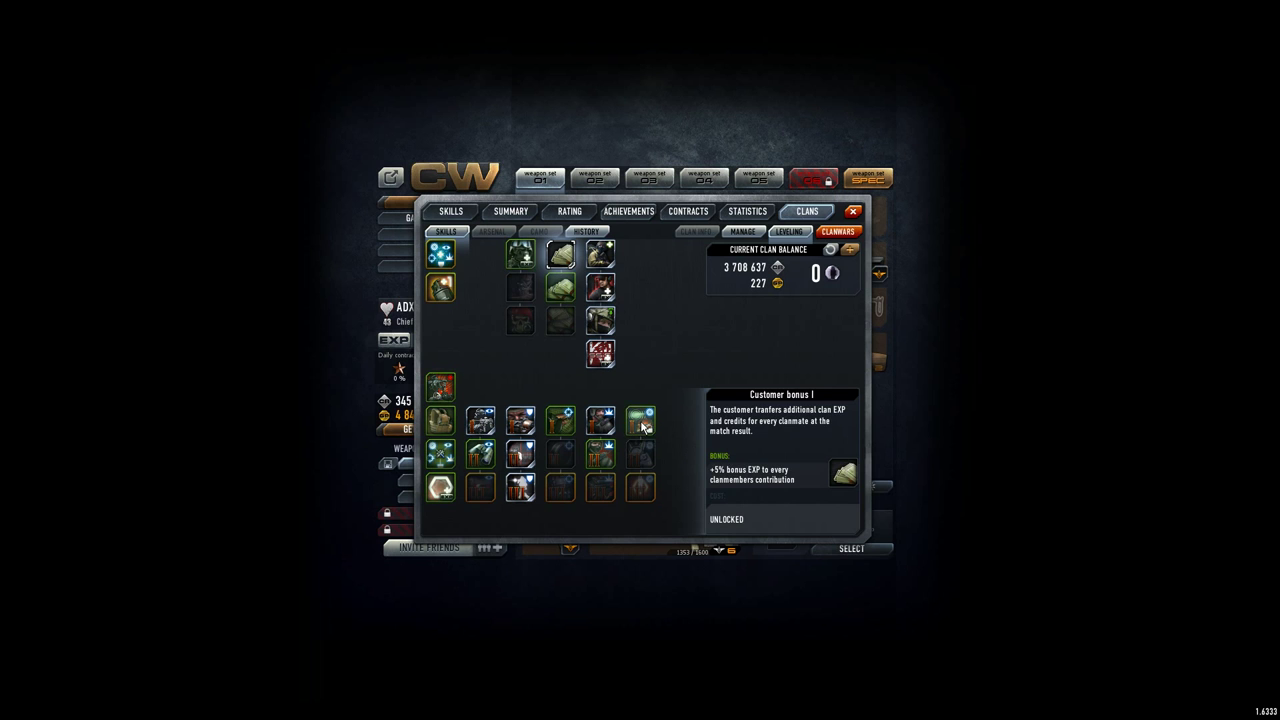
click(560, 420)
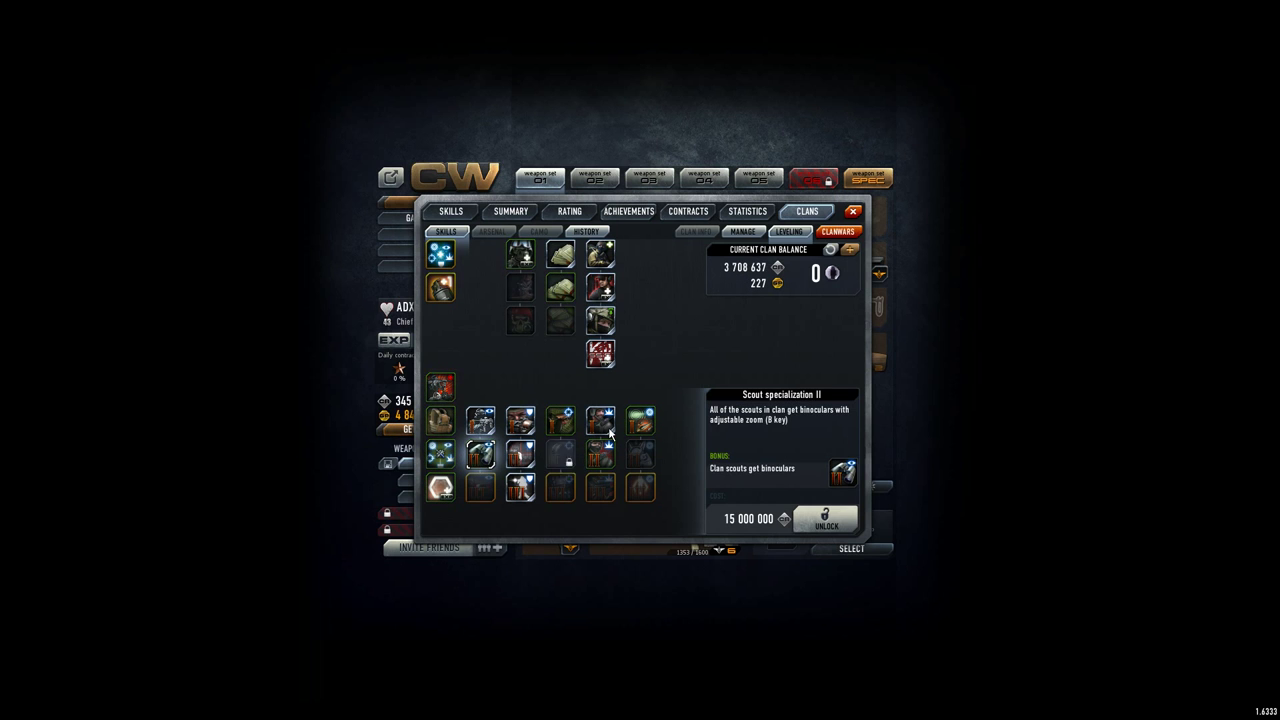
click(640, 420)
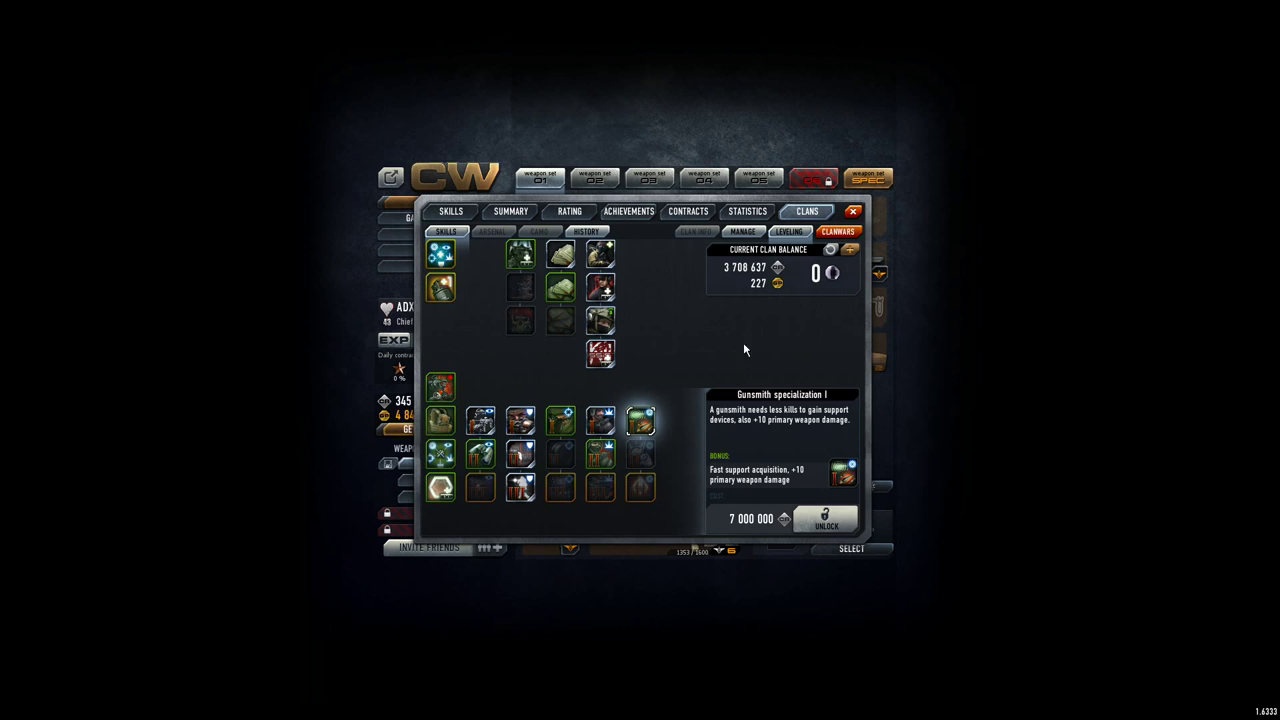
mouse_move(695, 295)
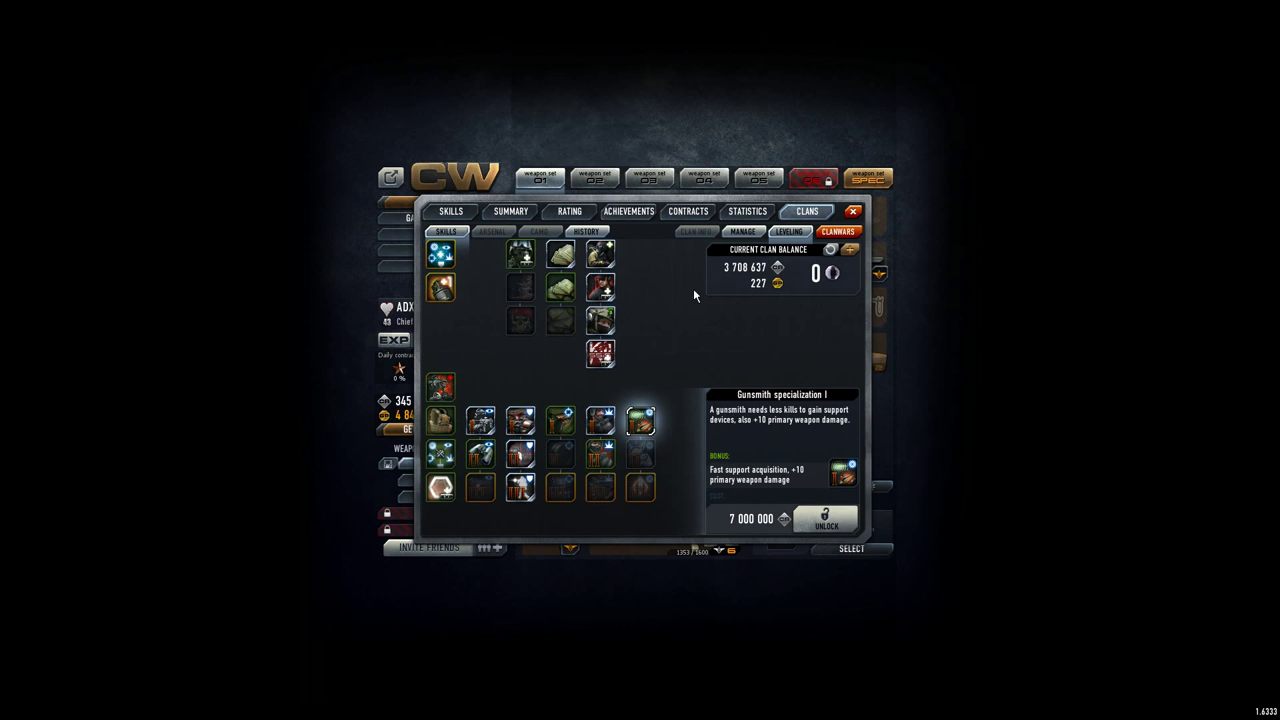